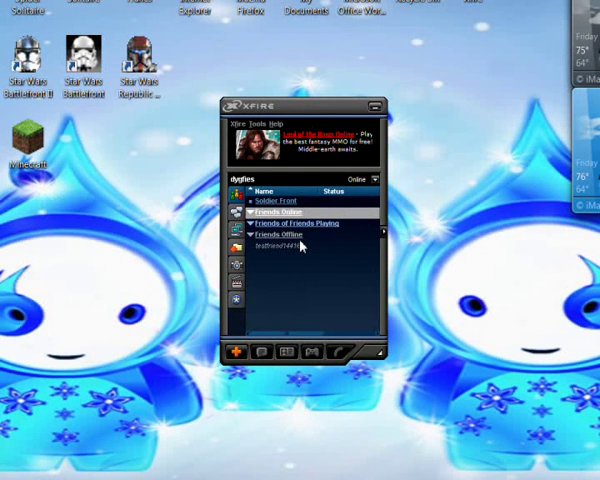
pyautogui.moveTo(296, 172)
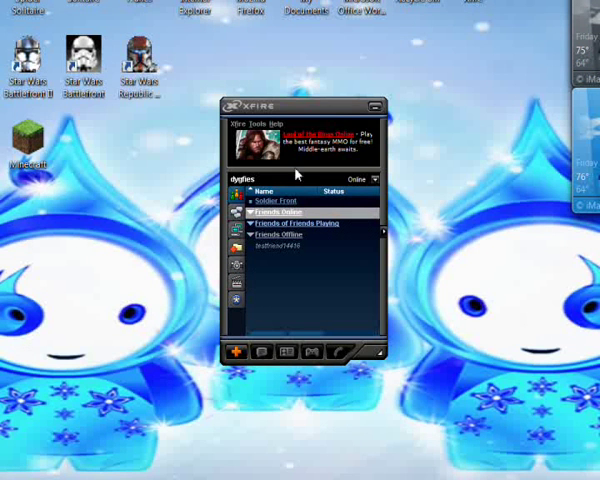
pyautogui.moveTo(288, 220)
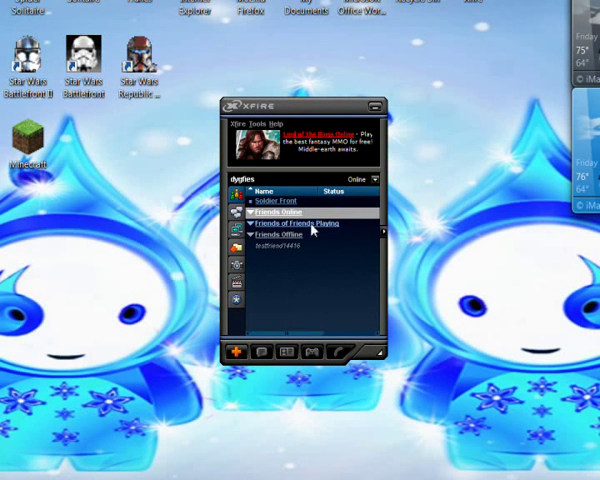
pyautogui.moveTo(336, 292)
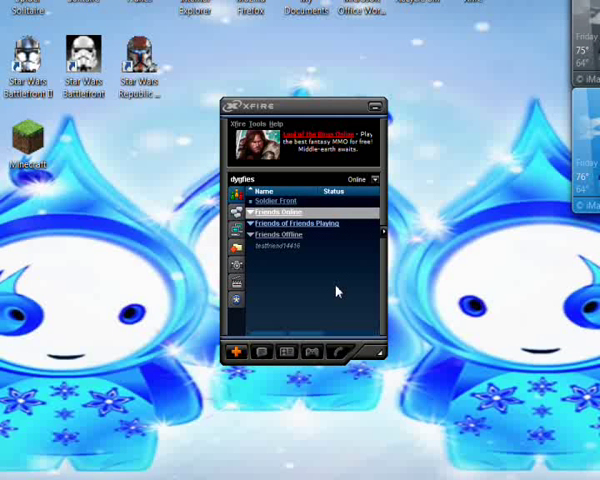
pyautogui.moveTo(282, 218)
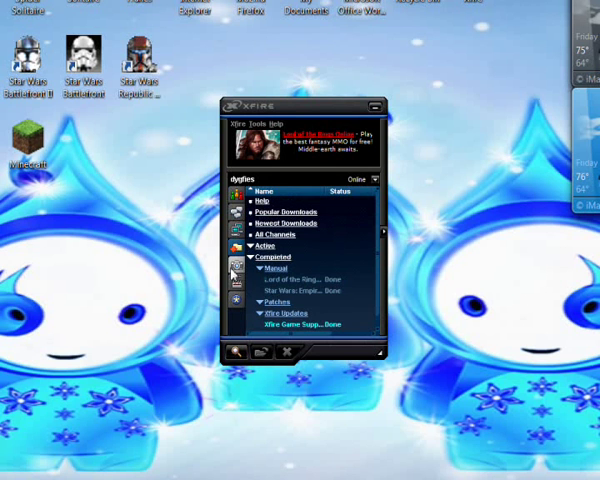
# Step: Glance at the Screenshots panel, then return to the friends list
pyautogui.click(236, 292)
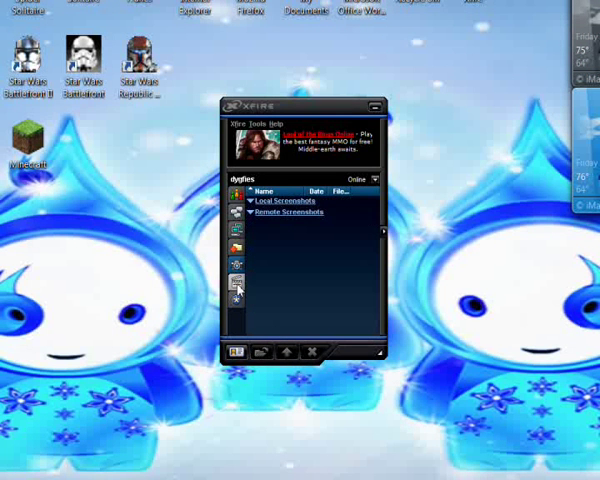
pyautogui.click(238, 352)
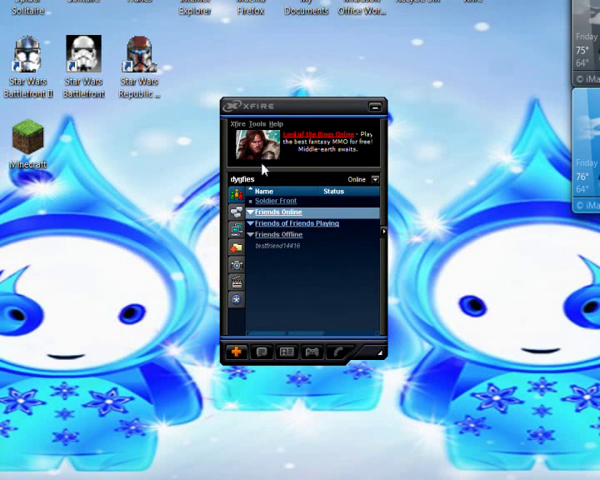
pyautogui.moveTo(262, 126)
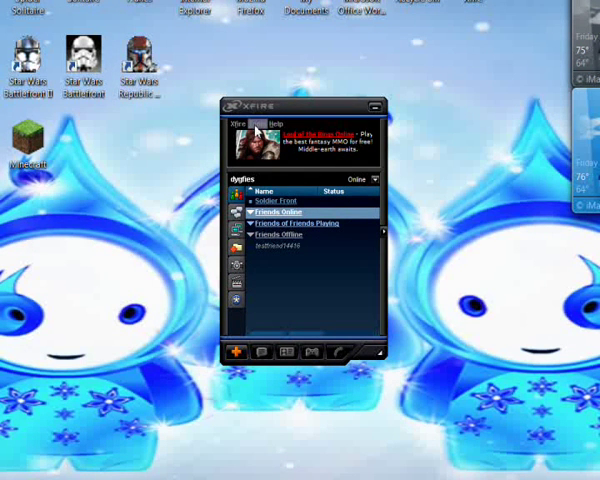
# Step: Reach Options... through the Xfire menu's Tools menu, landing on General settings
pyautogui.click(238, 126)
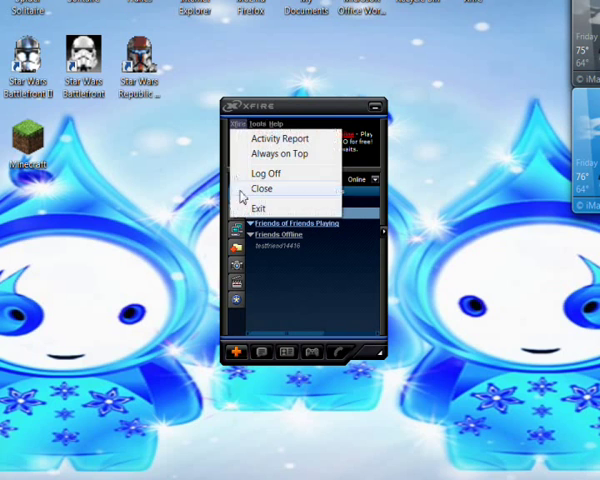
pyautogui.click(262, 126)
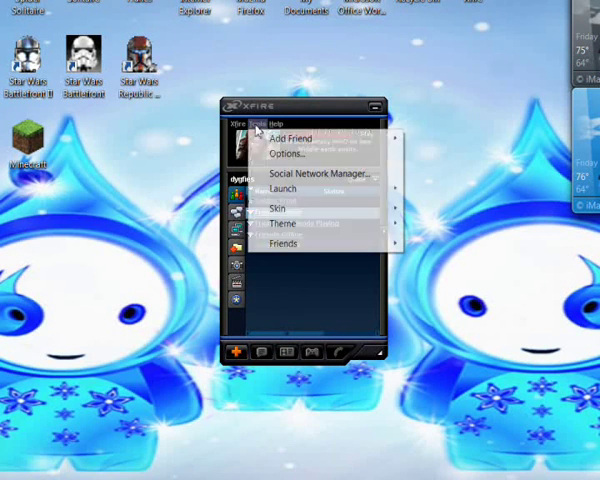
pyautogui.click(288, 152)
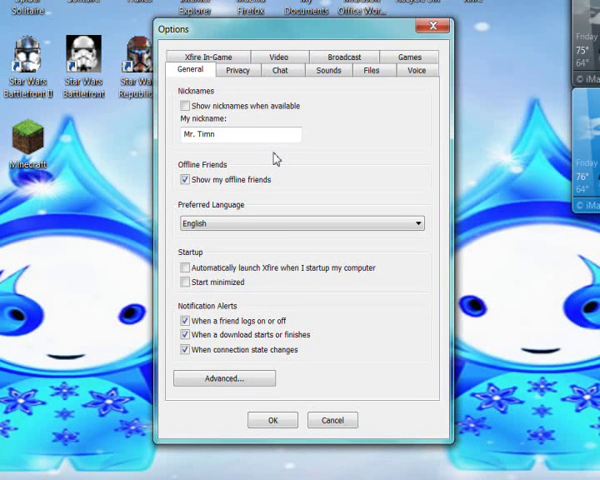
pyautogui.moveTo(264, 196)
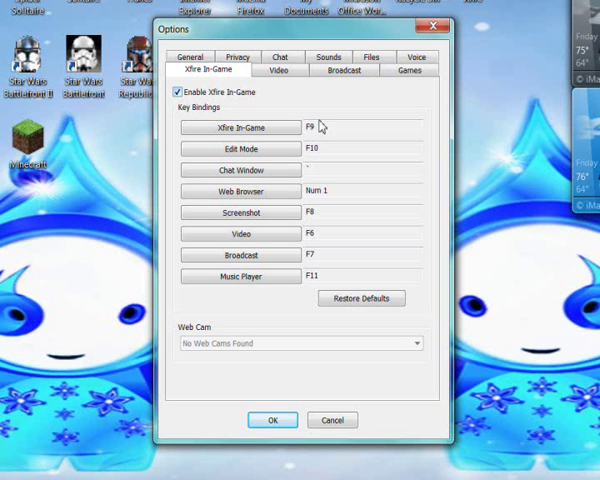
pyautogui.moveTo(362, 144)
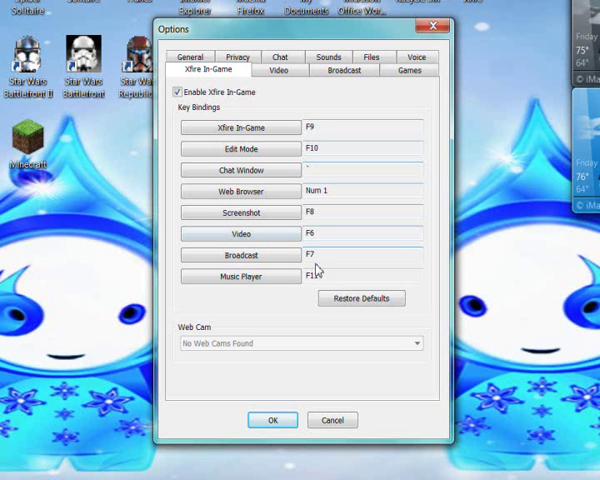
# Step: In the Video capture settings keep 15 frames per second and turn Capture cursor on
pyautogui.click(284, 68)
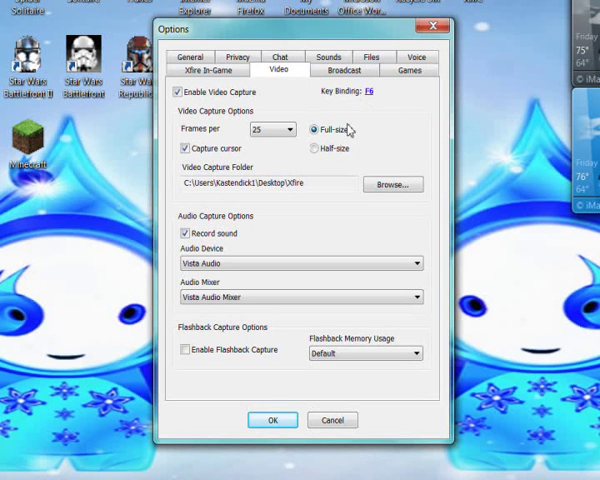
pyautogui.moveTo(376, 104)
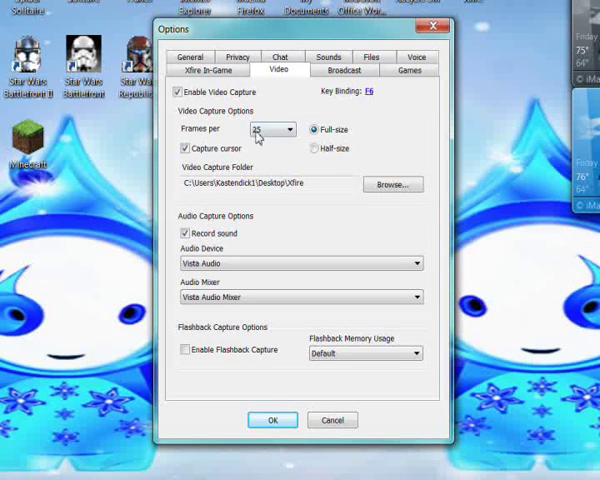
pyautogui.click(288, 128)
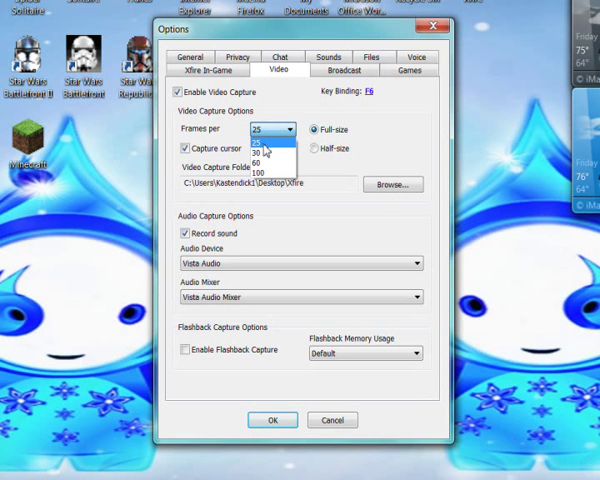
pyautogui.click(262, 144)
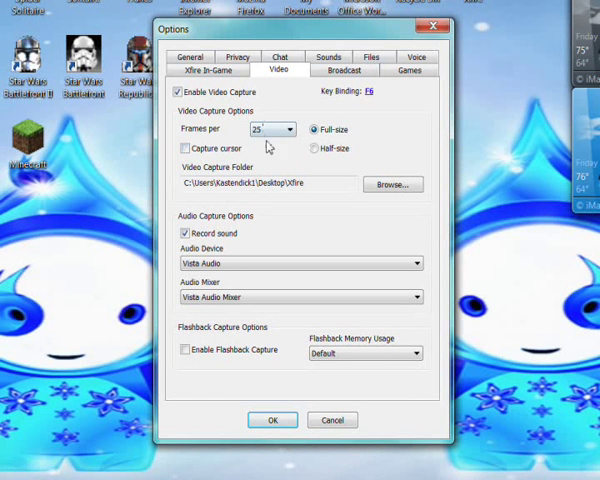
pyautogui.click(184, 148)
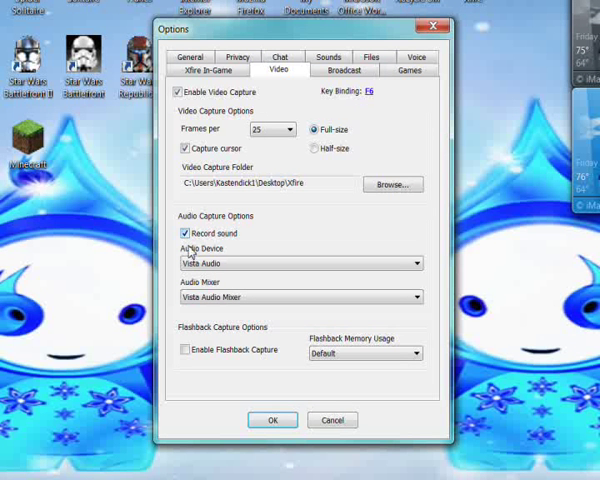
pyautogui.moveTo(256, 264)
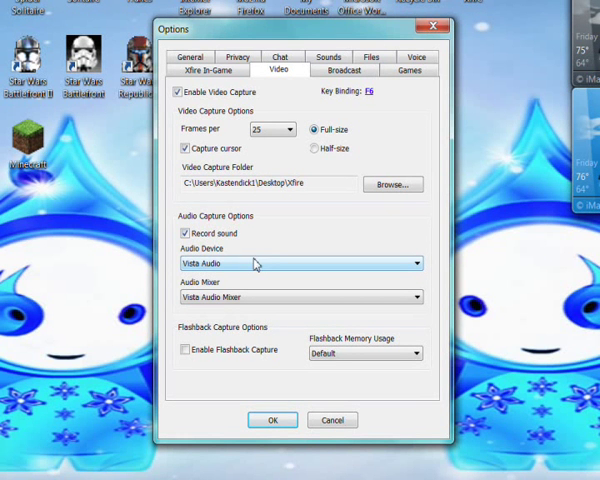
pyautogui.click(410, 264)
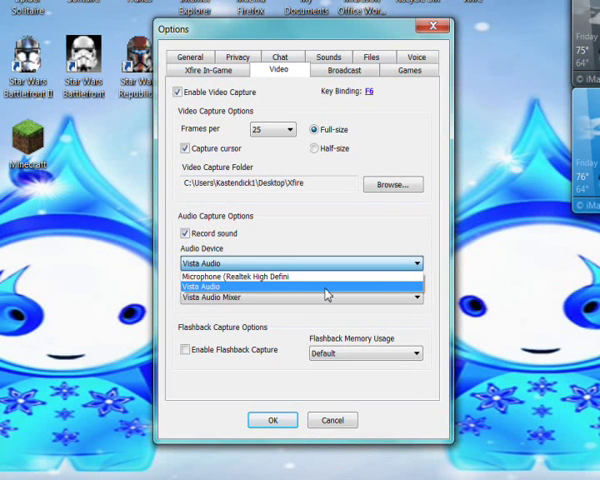
pyautogui.moveTo(240, 276)
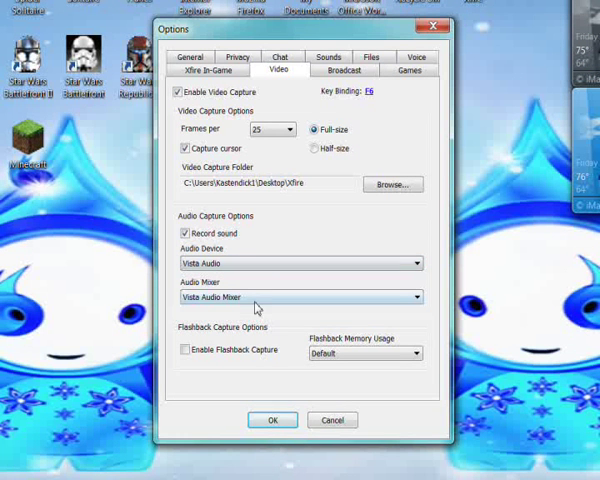
pyautogui.moveTo(258, 376)
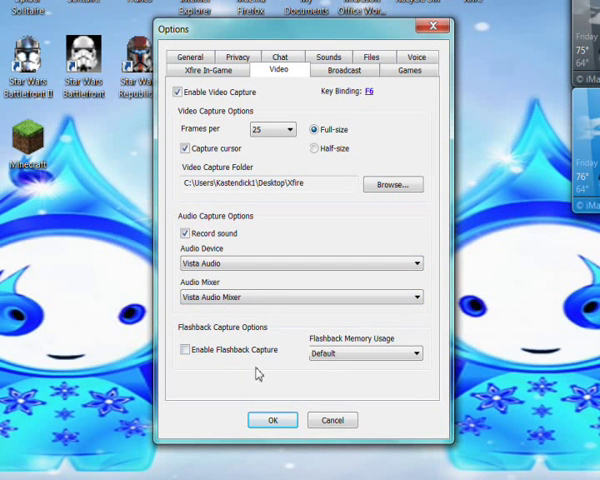
pyautogui.moveTo(344, 324)
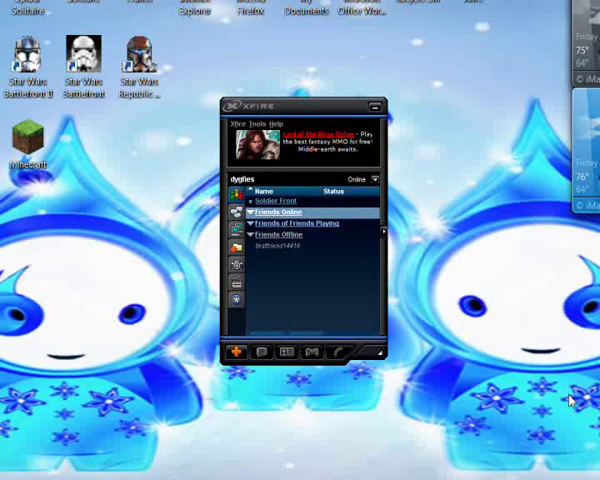
pyautogui.moveTo(568, 390)
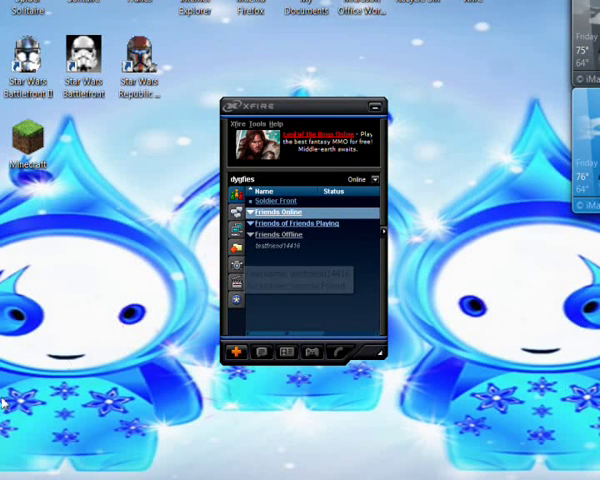
# Step: Close the Options dialog and return to the Xfire friends list
pyautogui.click(10, 476)
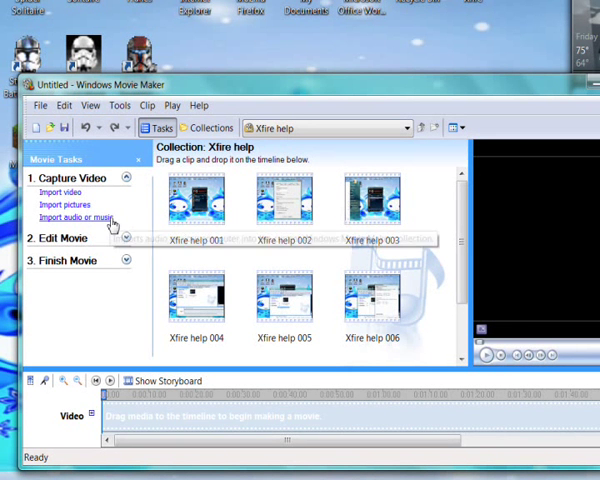
pyautogui.moveTo(78, 216)
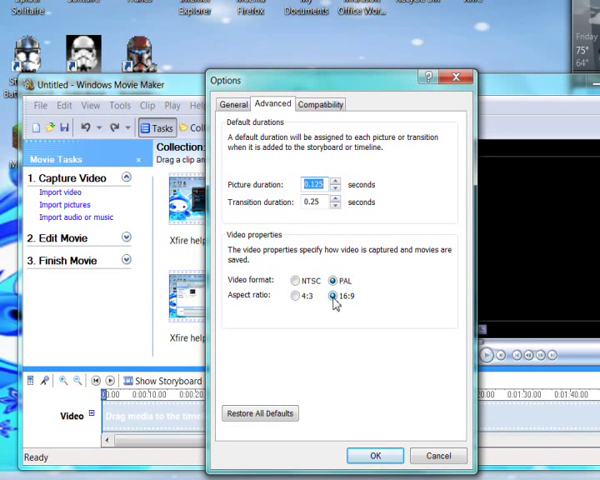
# Step: Choose the 16:9 aspect ratio in Movie Maker's Advanced options
pyautogui.click(300, 296)
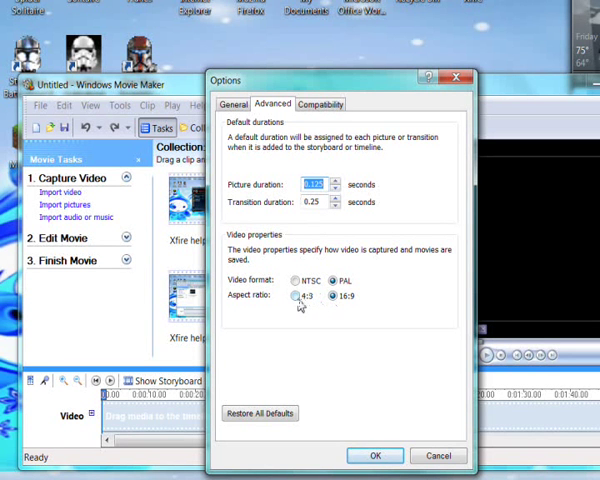
pyautogui.moveTo(328, 320)
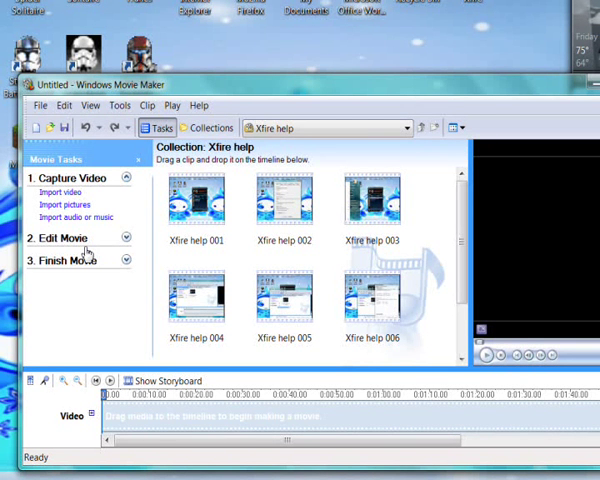
pyautogui.moveTo(490, 262)
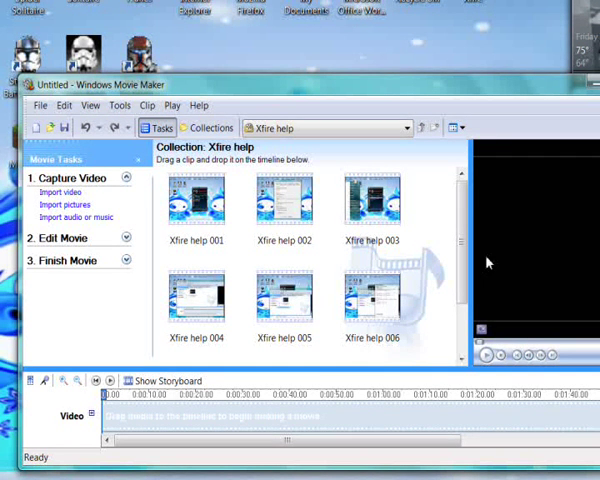